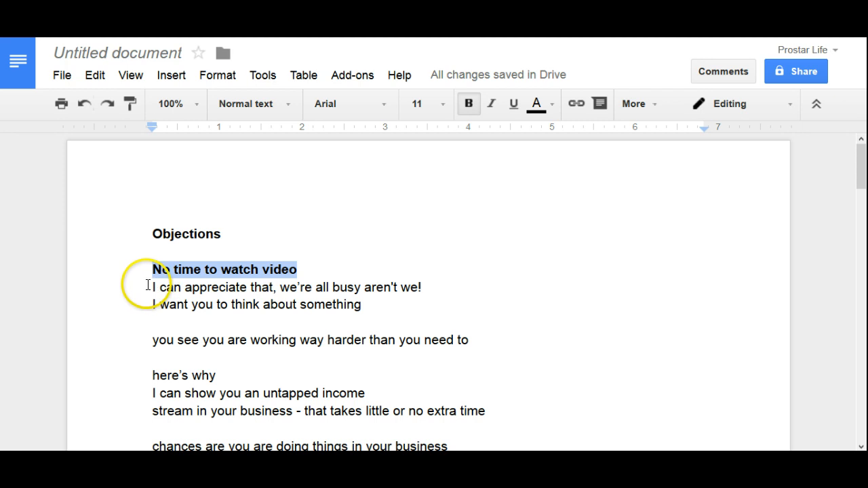
pyautogui.click(153, 287)
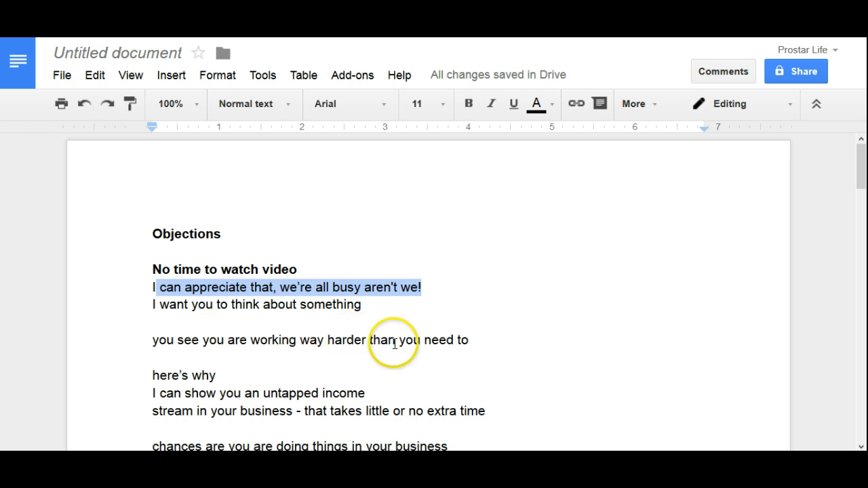
pyautogui.moveTo(271, 393)
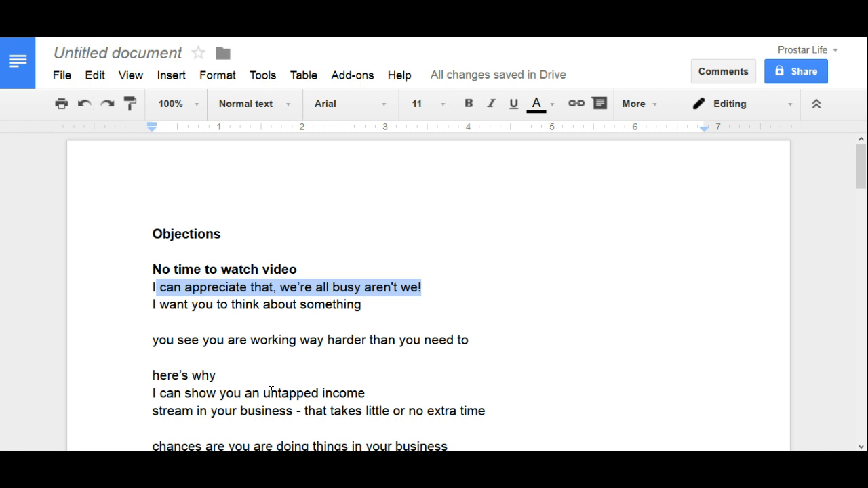
pyautogui.moveTo(185, 422)
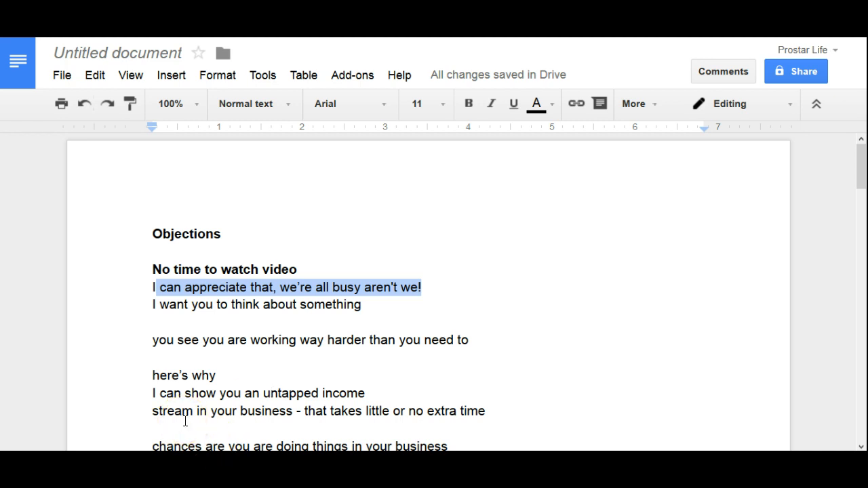
pyautogui.click(150, 376)
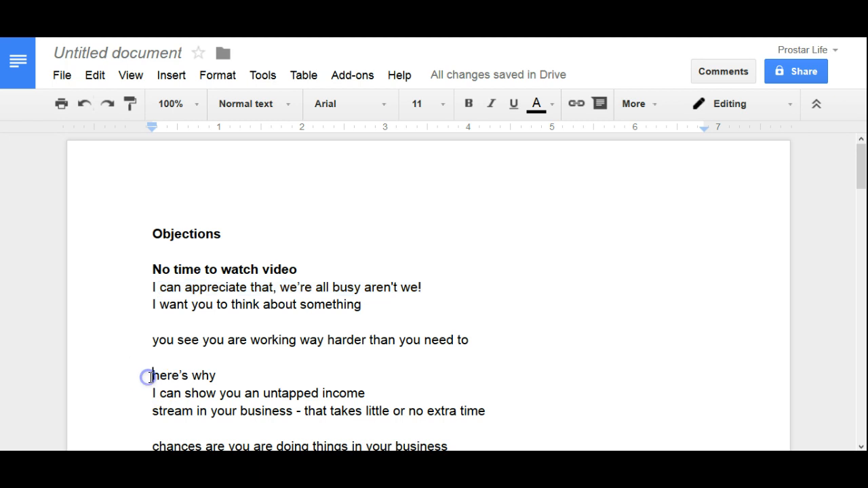
pyautogui.moveTo(152, 394); pyautogui.dragTo(268, 394)
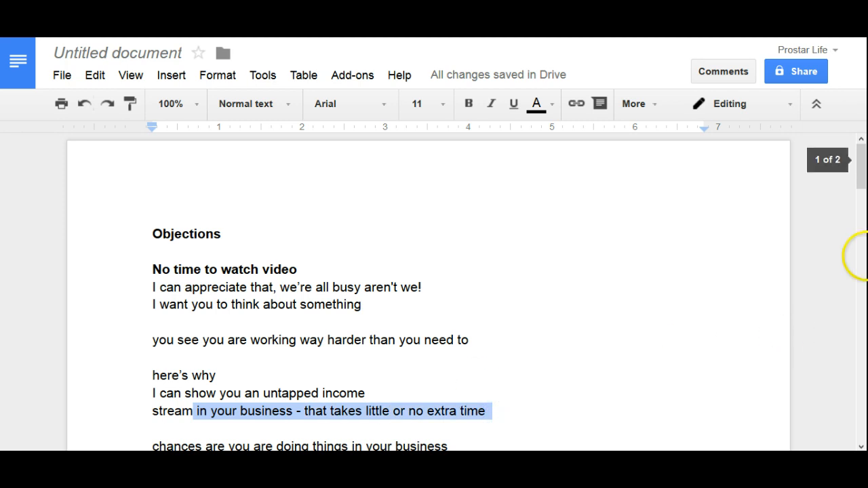
pyautogui.scroll(-3)
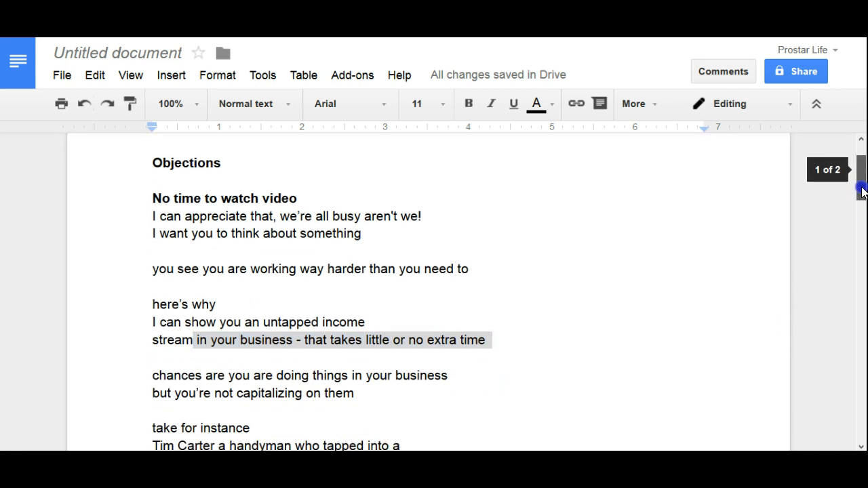
pyautogui.scroll(-3)
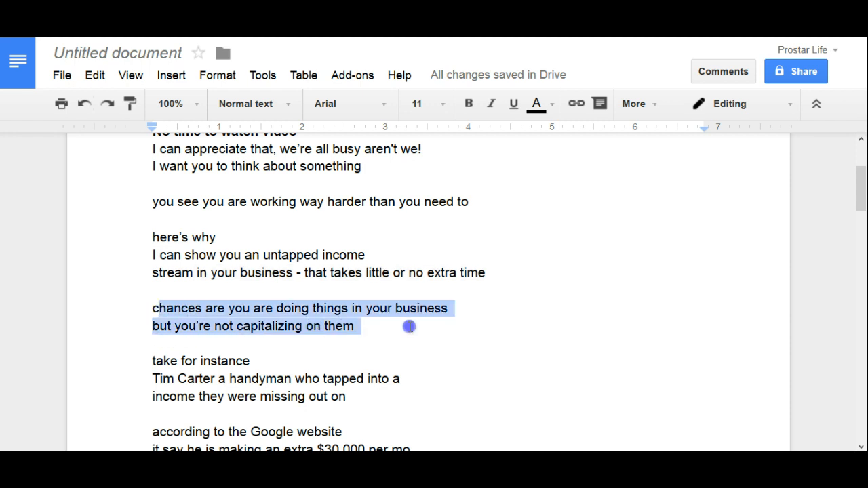
pyautogui.click(223, 364)
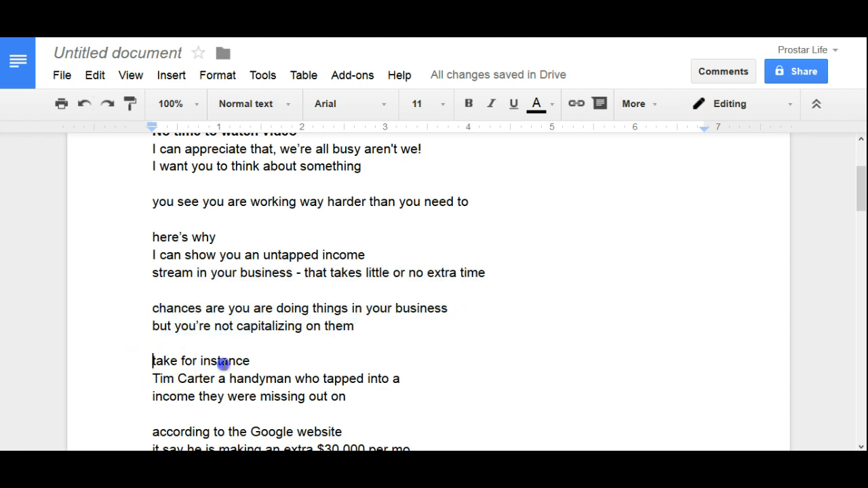
pyautogui.moveTo(152, 361); pyautogui.dragTo(400, 378)
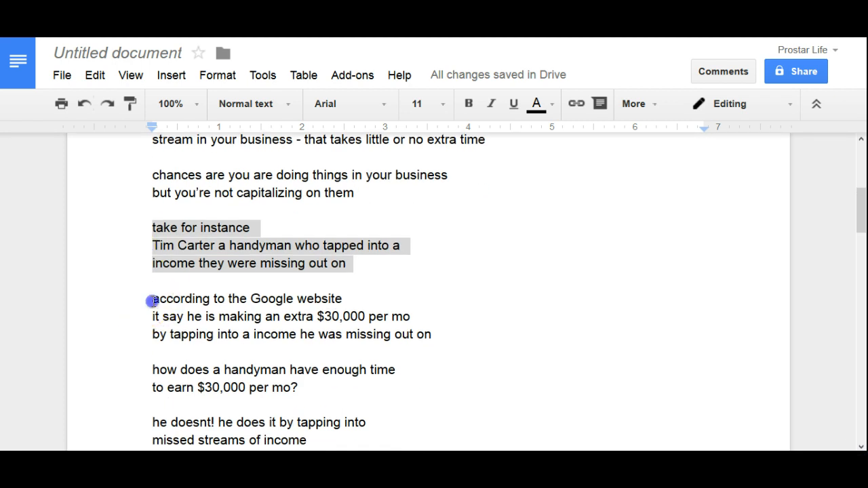
pyautogui.moveTo(153, 298); pyautogui.dragTo(336, 316)
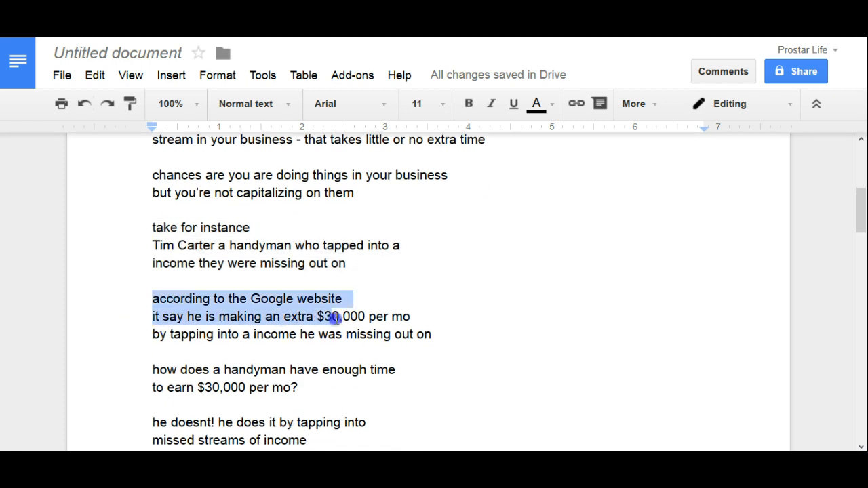
pyautogui.moveTo(332, 317); pyautogui.dragTo(418, 317)
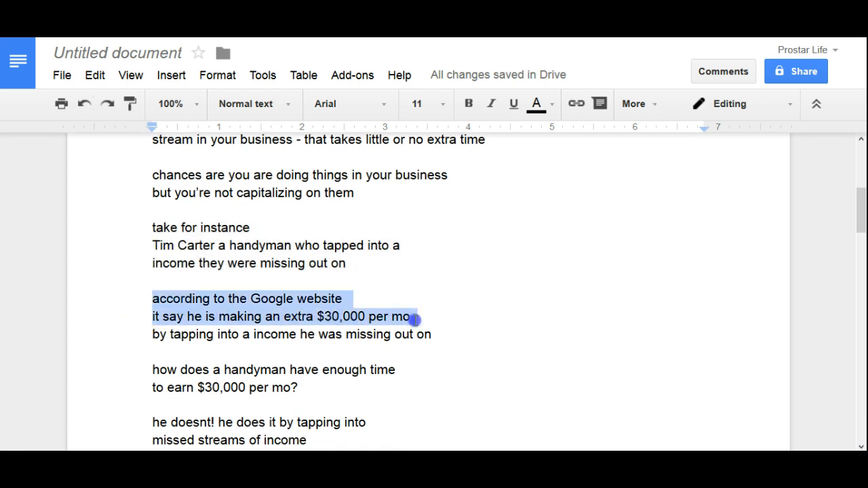
pyautogui.moveTo(410, 316); pyautogui.dragTo(441, 340)
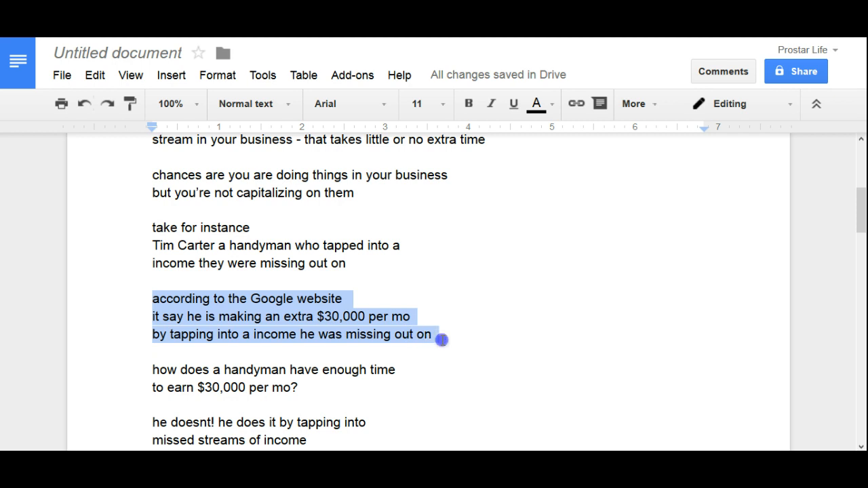
pyautogui.moveTo(441, 338); pyautogui.dragTo(423, 369)
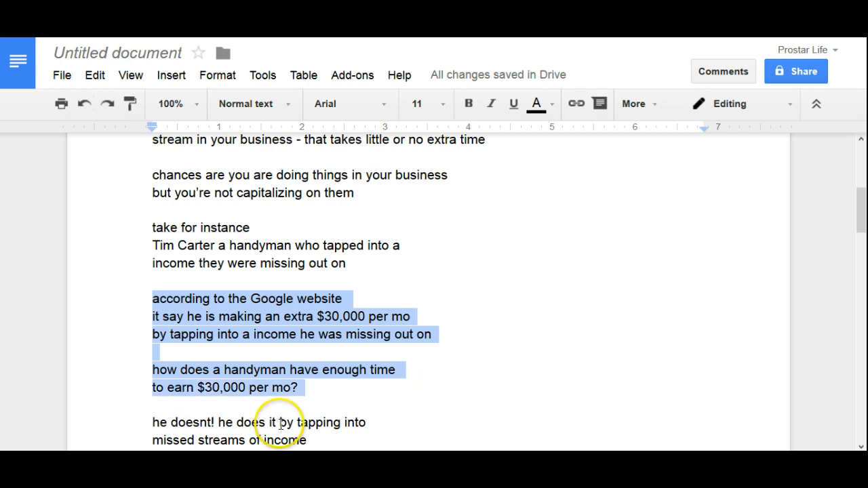
pyautogui.moveTo(831, 392)
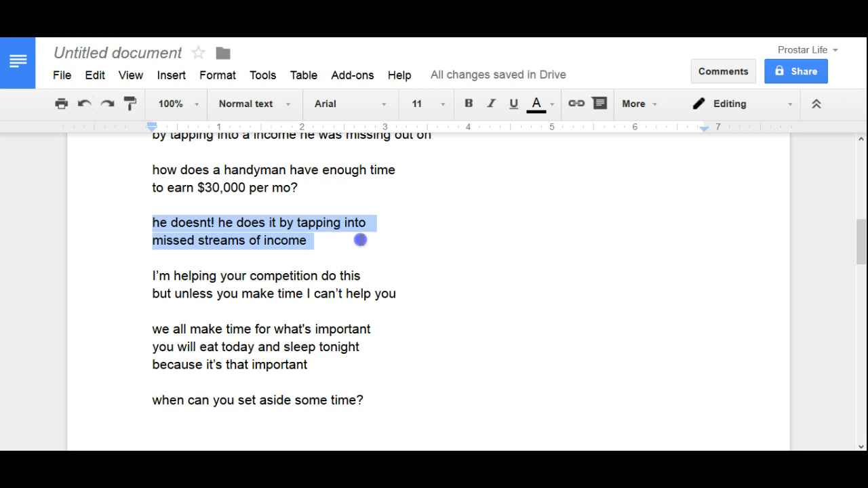
pyautogui.click(148, 276)
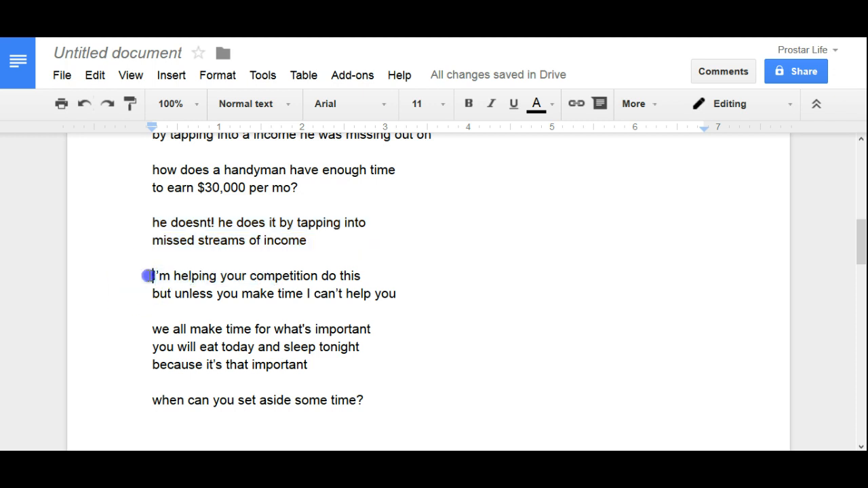
pyautogui.moveTo(152, 276); pyautogui.dragTo(361, 276)
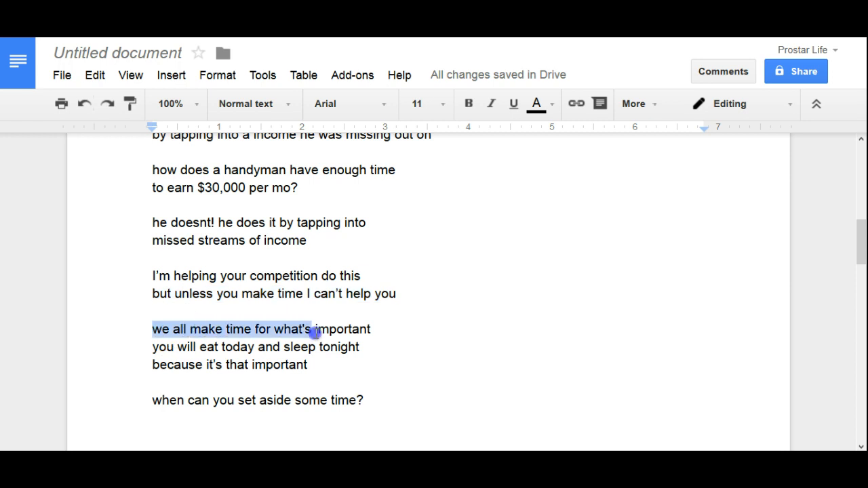
pyautogui.moveTo(315, 332); pyautogui.dragTo(366, 347)
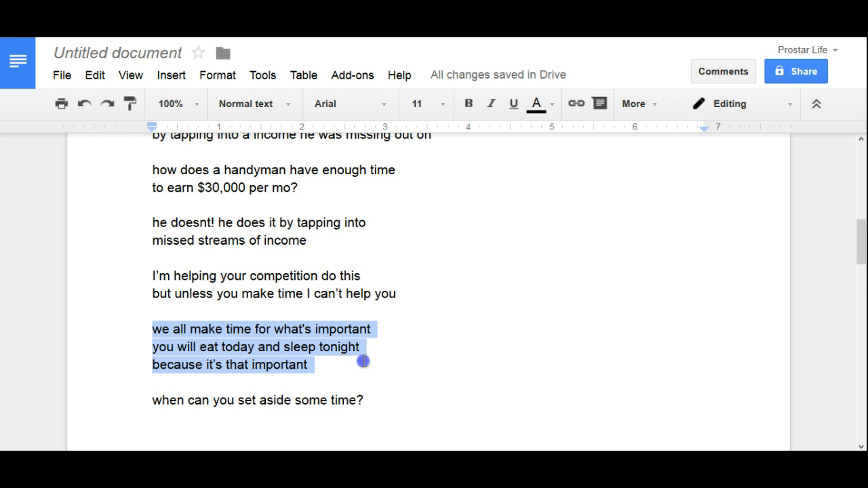
pyautogui.moveTo(363, 361); pyautogui.dragTo(366, 399)
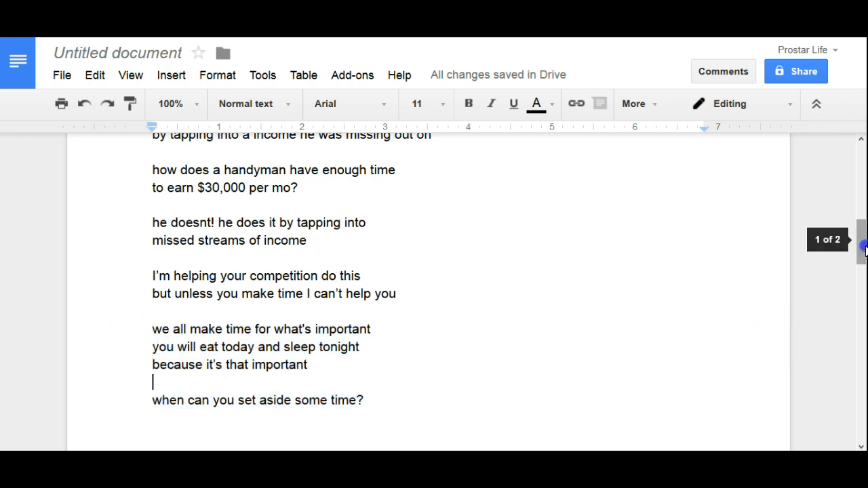
pyautogui.scroll(3)
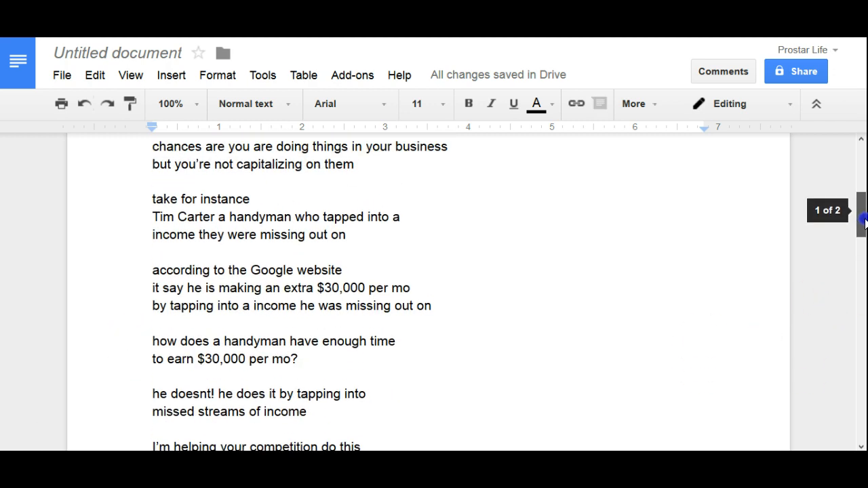
pyautogui.scroll(-3)
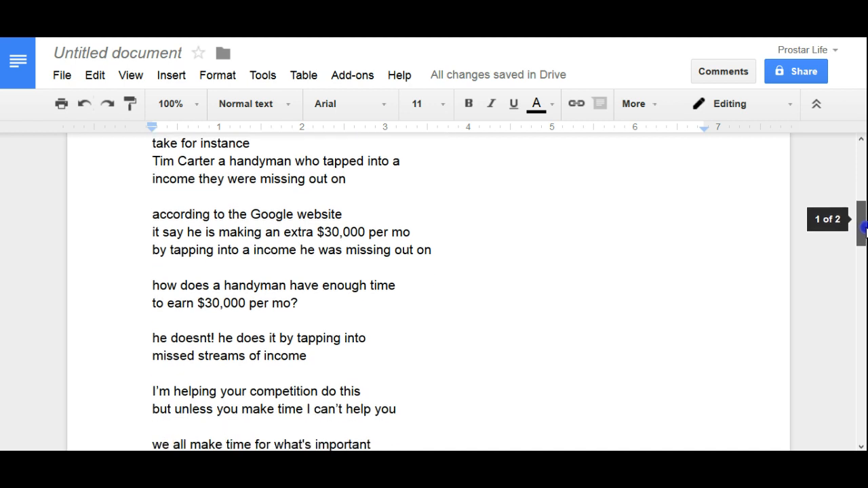
pyautogui.scroll(-3)
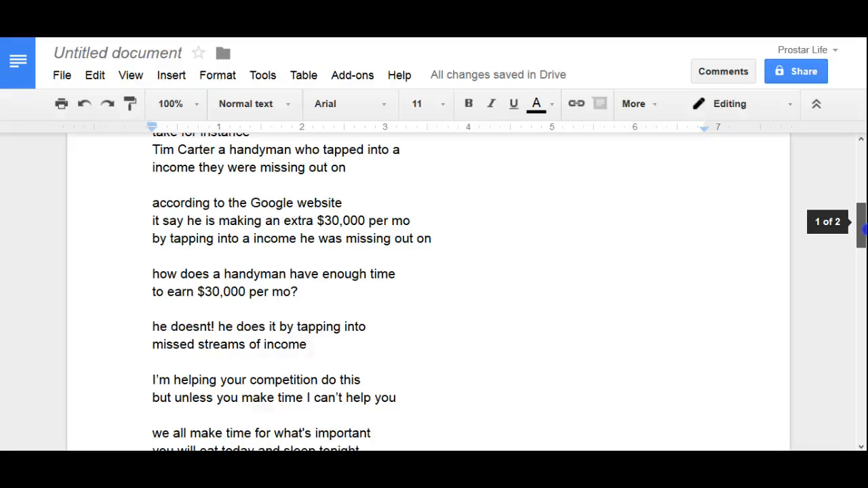
pyautogui.scroll(-3)
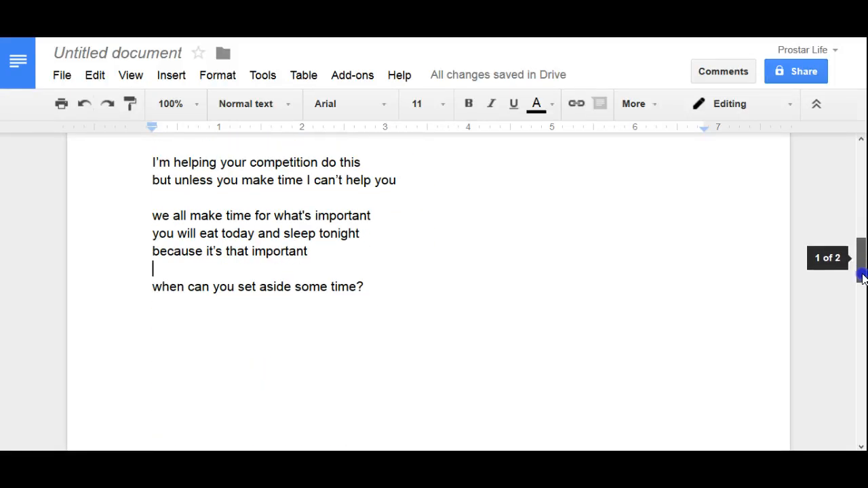
pyautogui.scroll(-3)
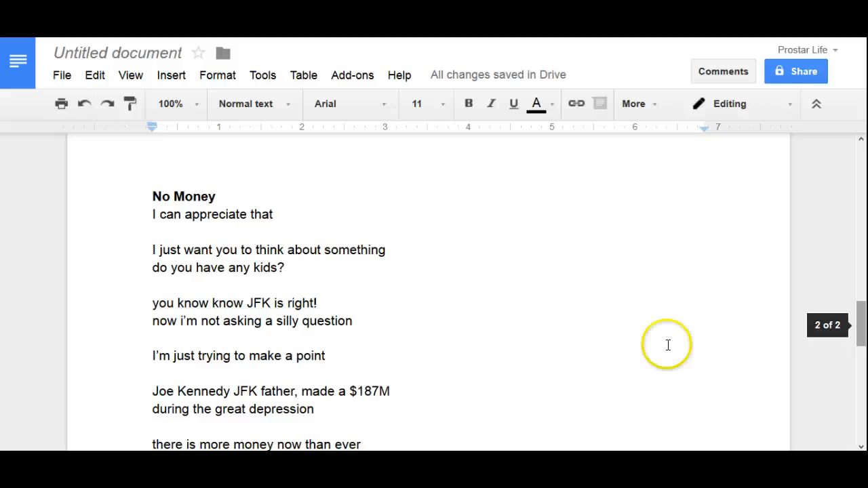
pyautogui.moveTo(138, 275)
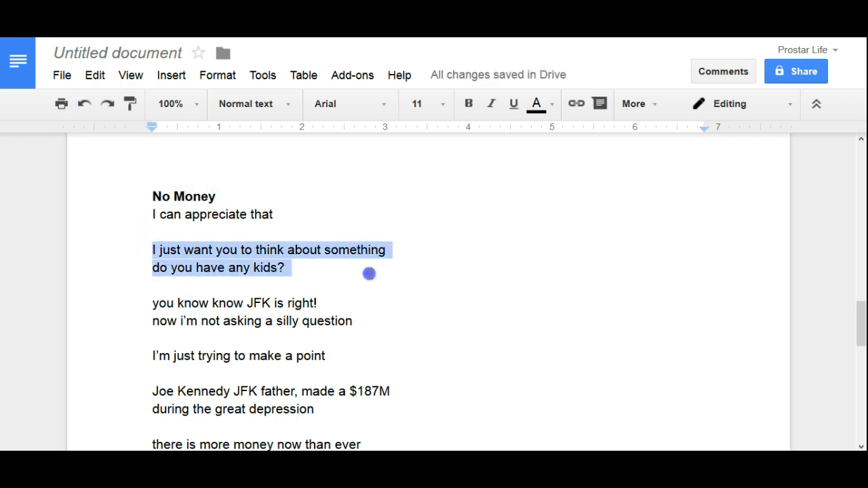
pyautogui.click(242, 303)
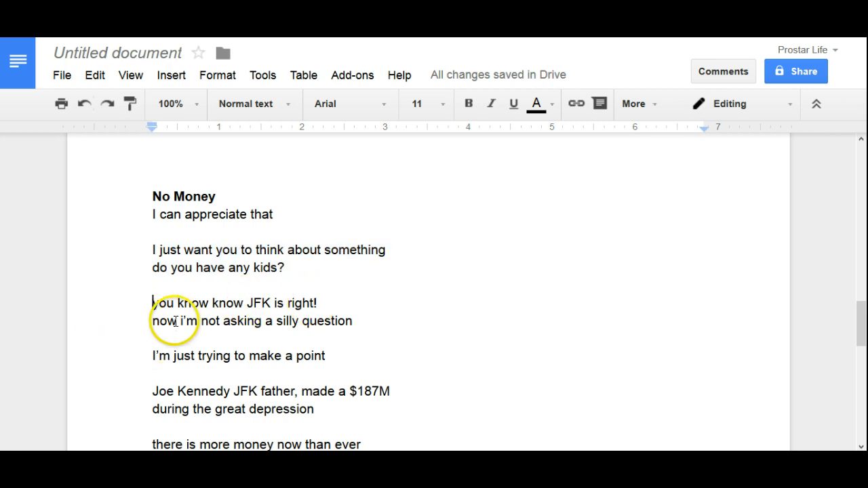
pyautogui.moveTo(143, 345)
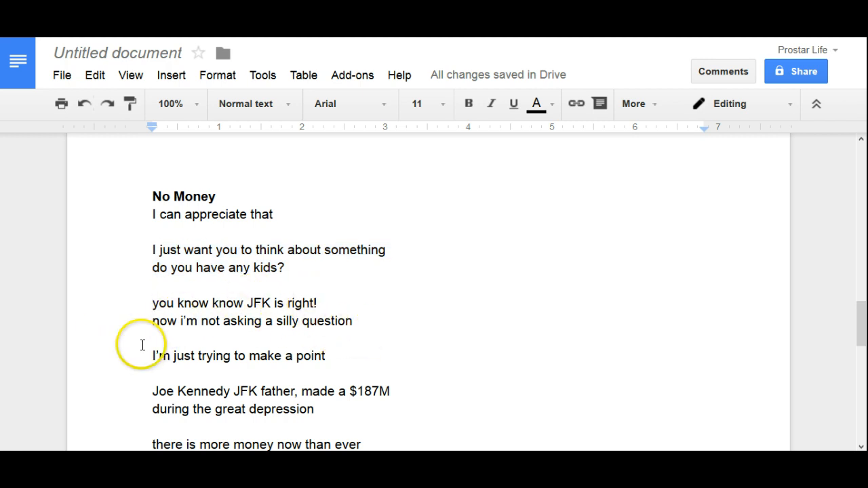
pyautogui.moveTo(207, 385)
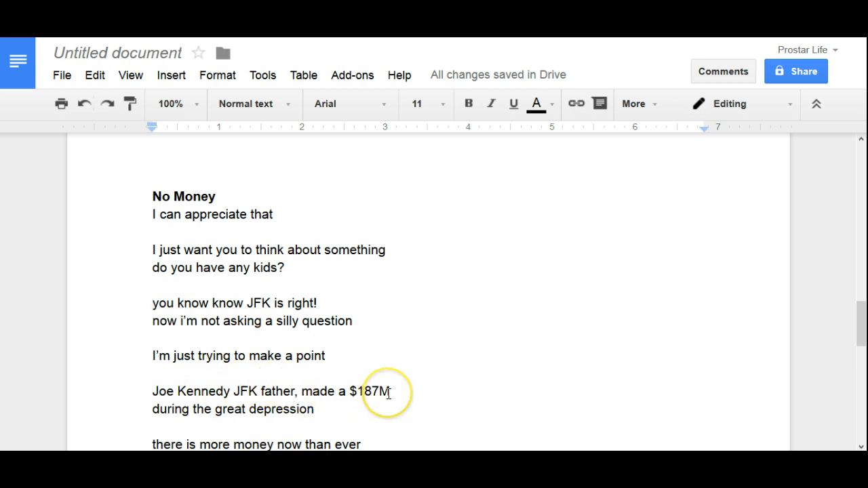
pyautogui.moveTo(183, 427)
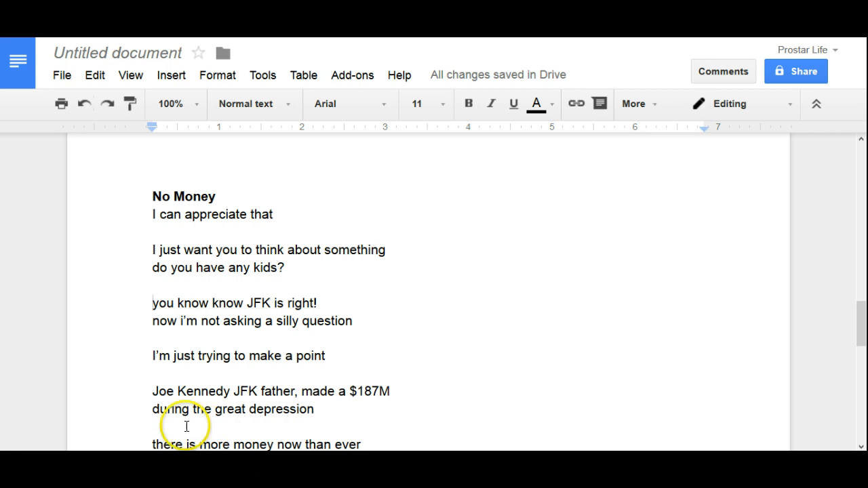
pyautogui.moveTo(864, 446)
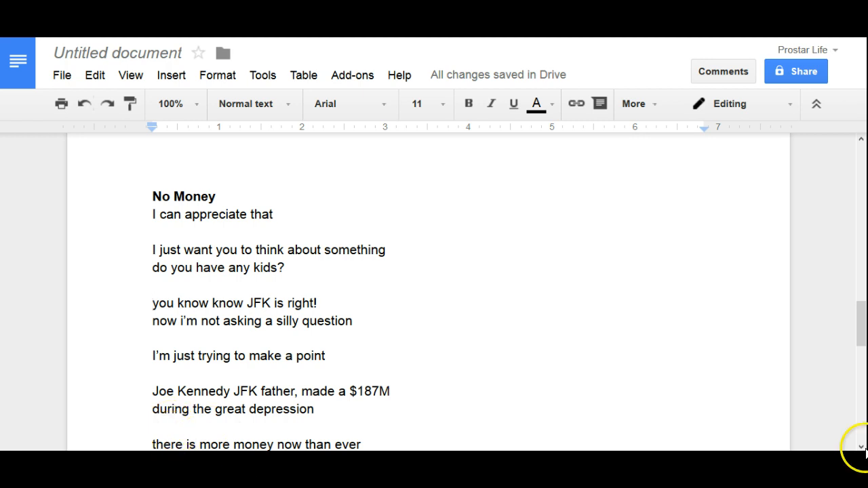
pyautogui.scroll(-3)
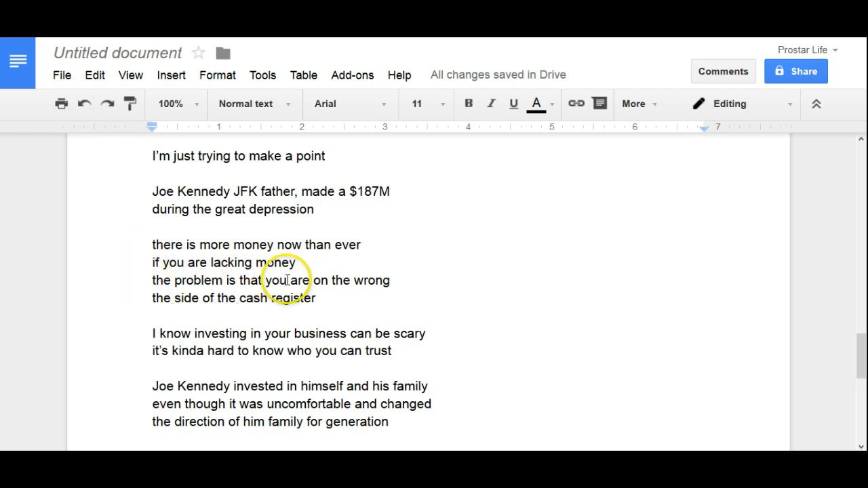
pyautogui.moveTo(329, 297)
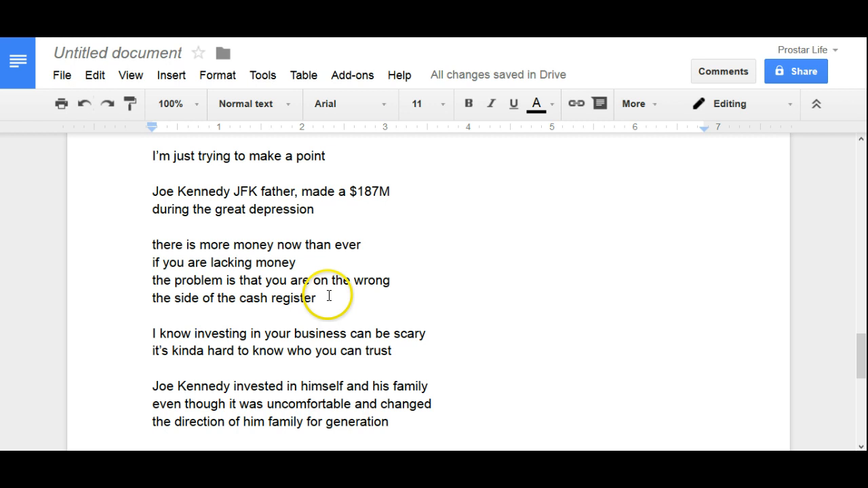
pyautogui.moveTo(185, 334)
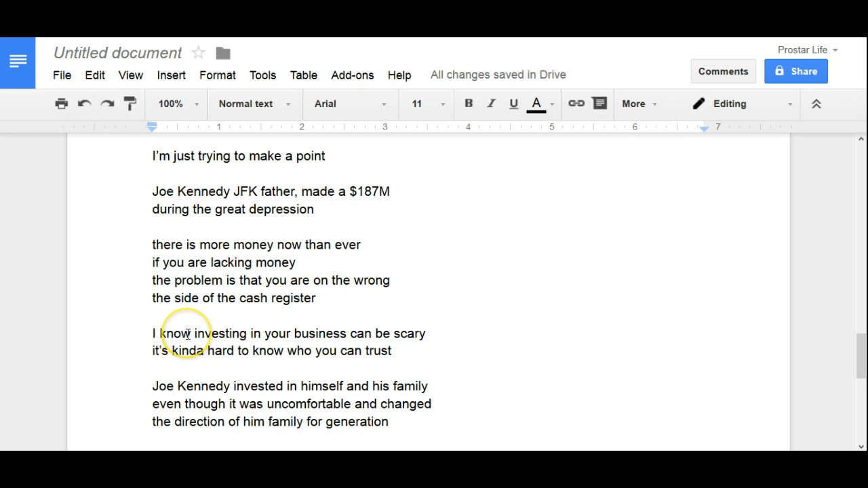
pyautogui.moveTo(243, 371)
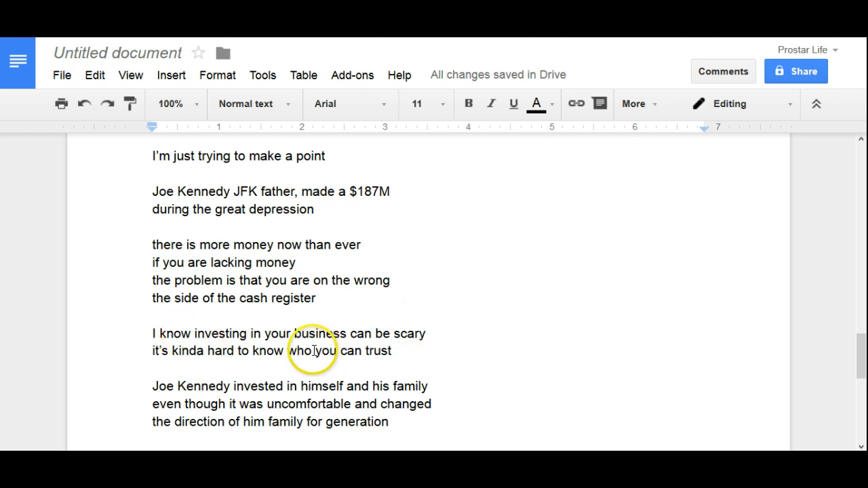
pyautogui.moveTo(198, 385)
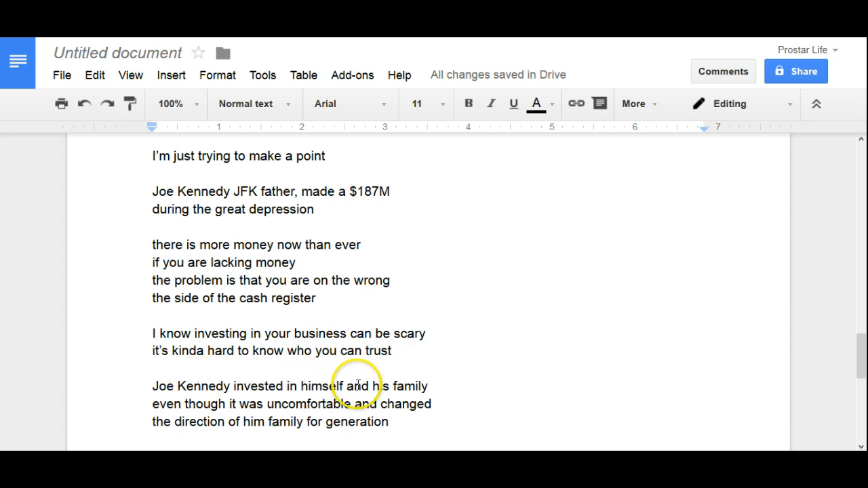
pyautogui.moveTo(189, 404)
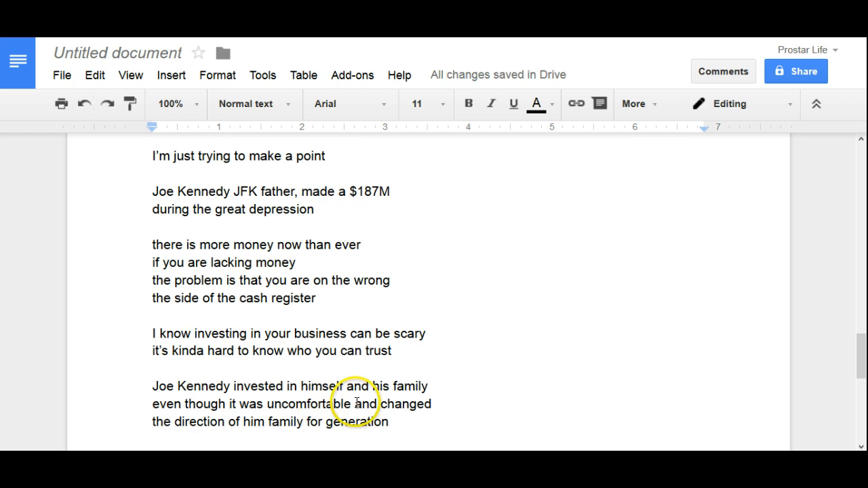
pyautogui.moveTo(708, 446)
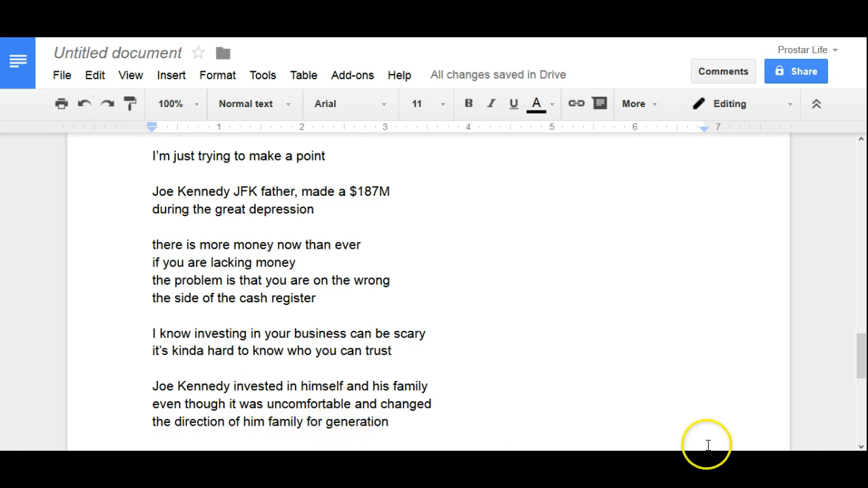
pyautogui.scroll(-3)
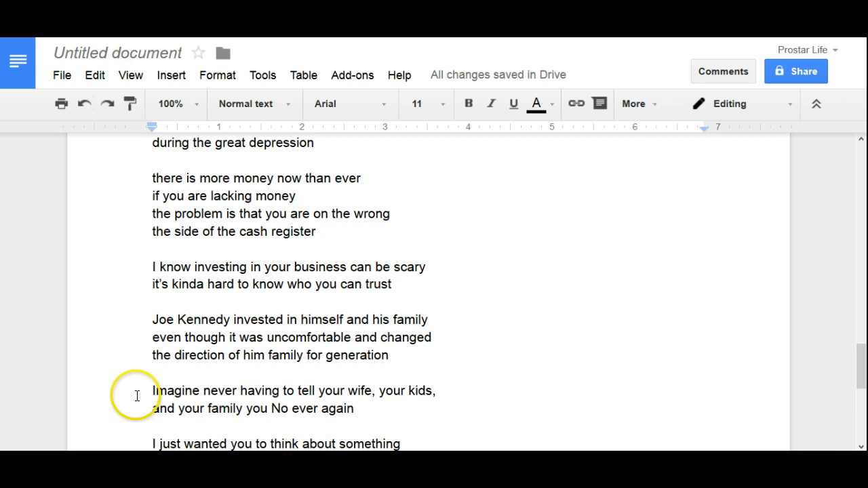
pyautogui.moveTo(334, 391)
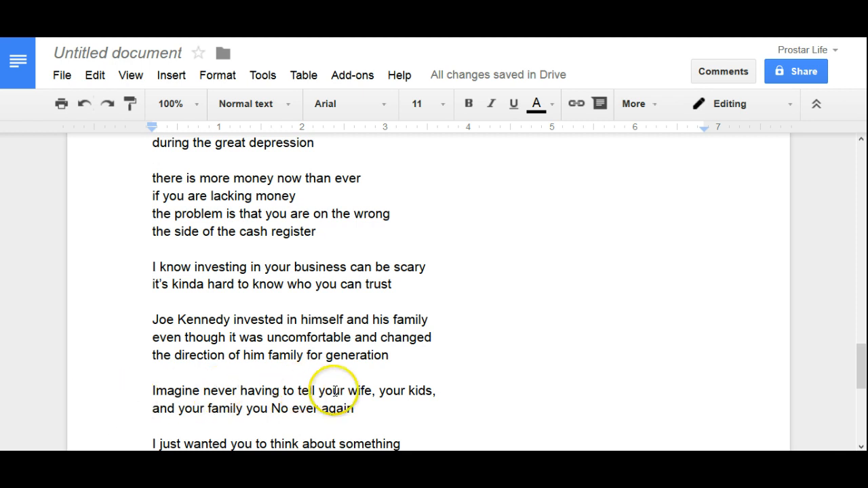
pyautogui.moveTo(403, 380)
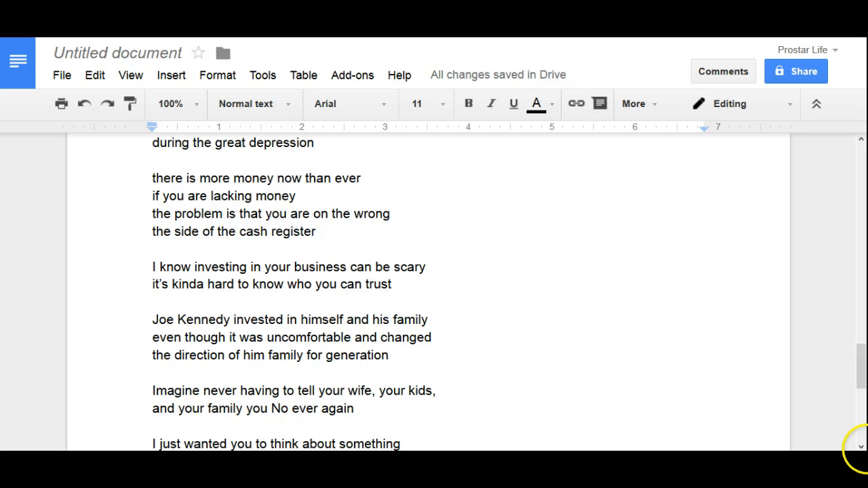
pyautogui.scroll(-3)
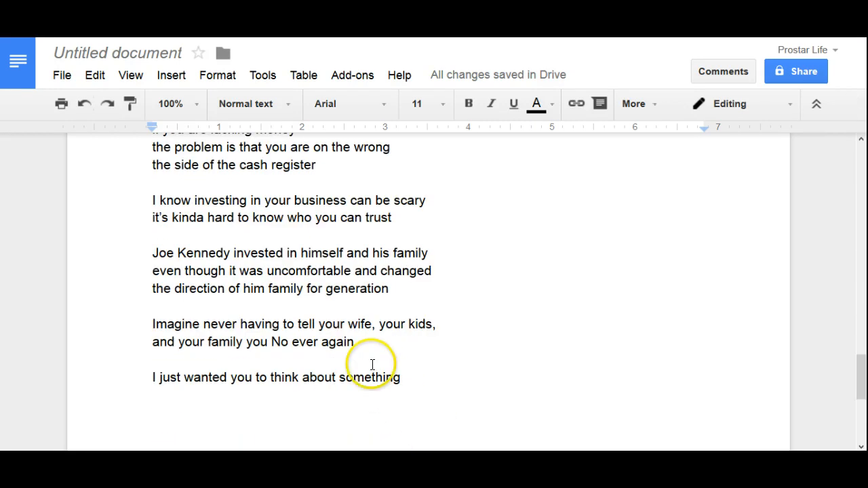
pyautogui.moveTo(385, 383)
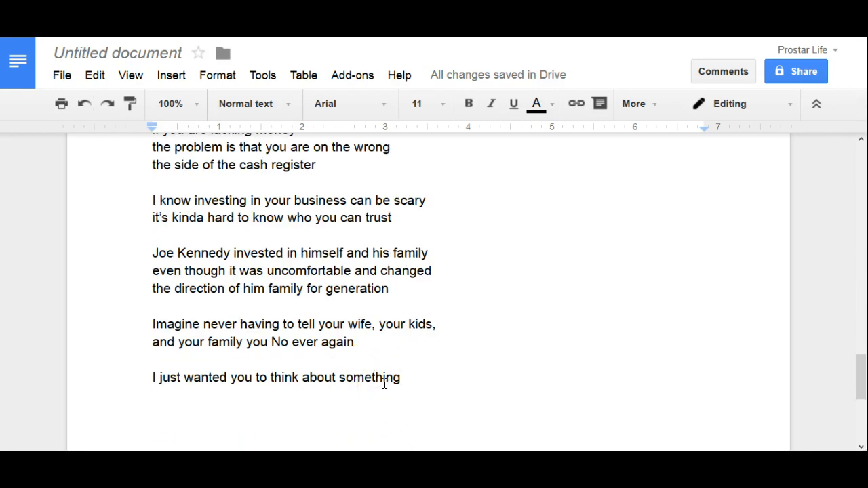